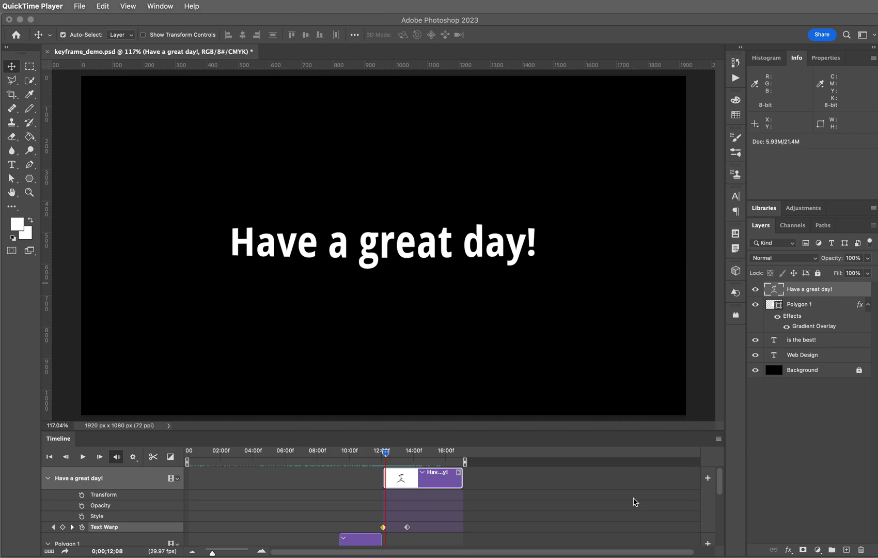
{"action": "mouse_move", "coordinate": [357, 474]}
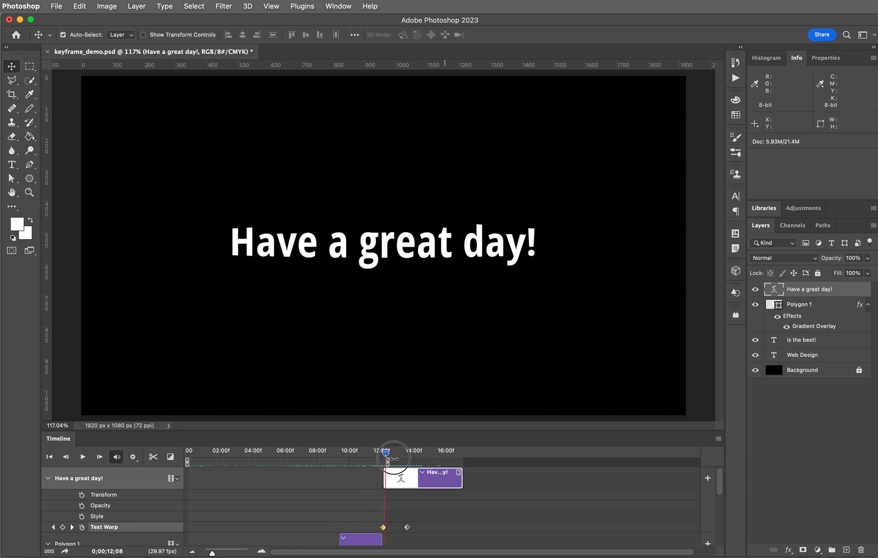
Step: Pull the timeline work-area end handle in to just before 10 seconds
{"action": "left_click_drag", "start_coordinate": [385, 457], "coordinate": [355, 457]}
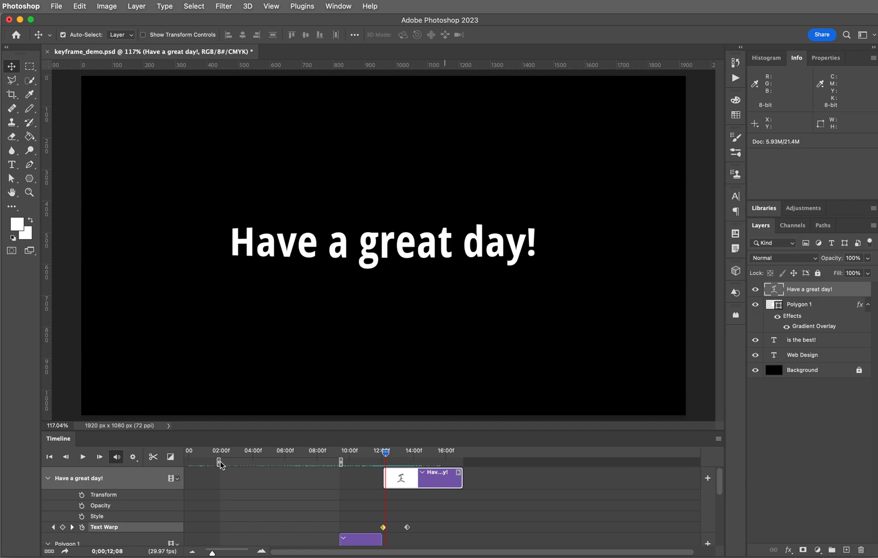
{"action": "mouse_move", "coordinate": [219, 464]}
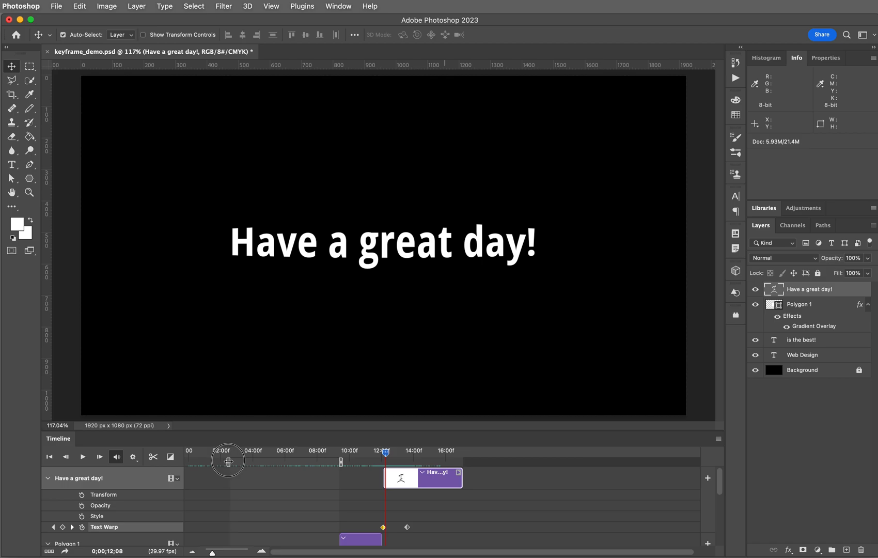
{"action": "mouse_move", "coordinate": [228, 462]}
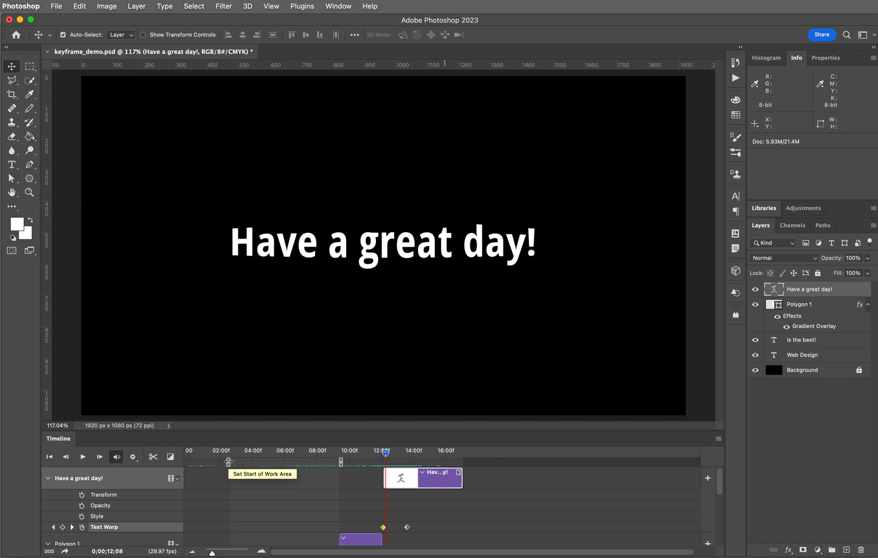
{"action": "mouse_move", "coordinate": [579, 444]}
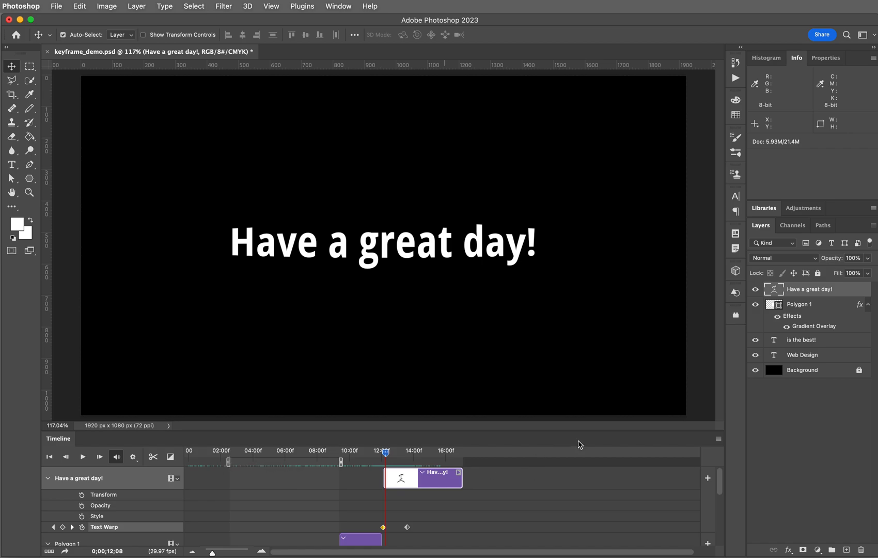
{"action": "mouse_move", "coordinate": [583, 453]}
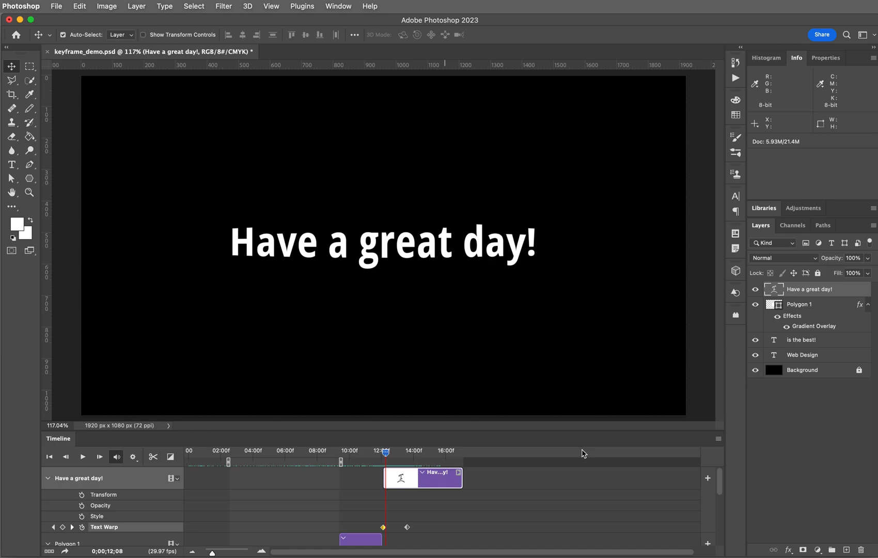
{"action": "mouse_move", "coordinate": [722, 445]}
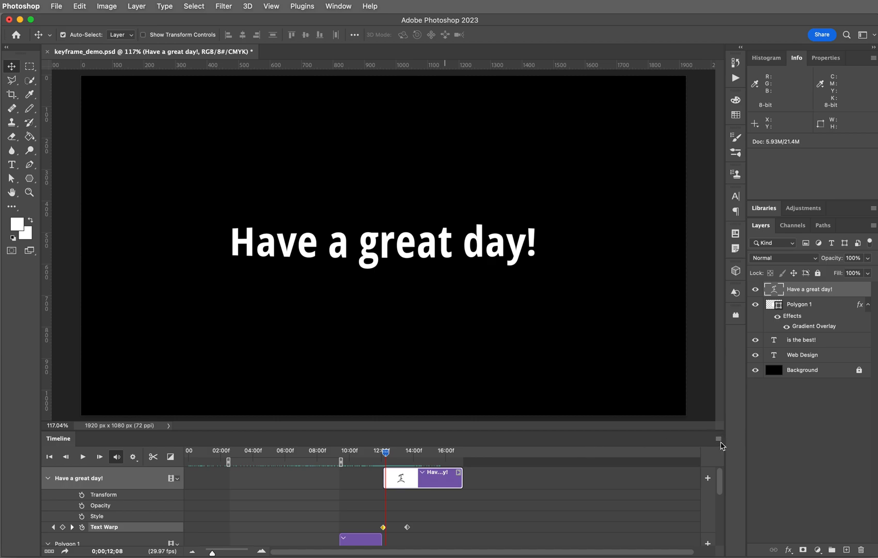
{"action": "mouse_move", "coordinate": [720, 442]}
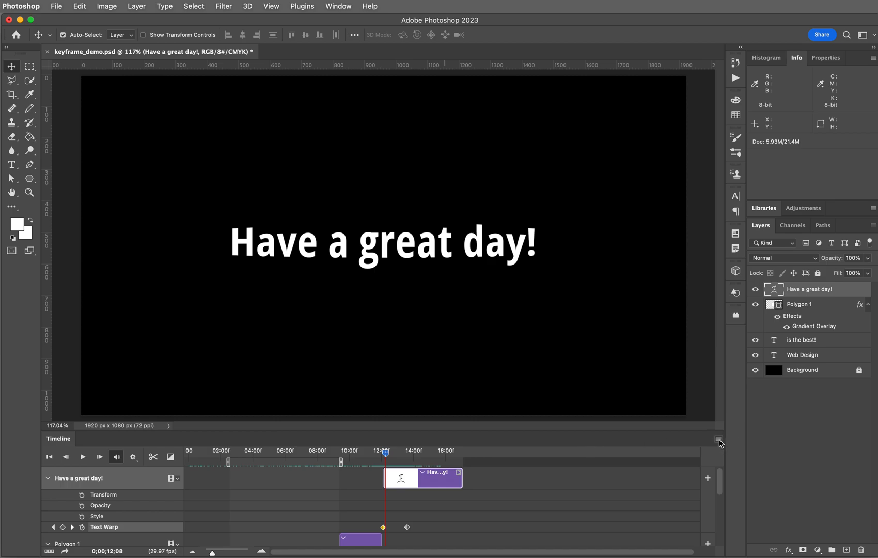
{"action": "mouse_move", "coordinate": [720, 443]}
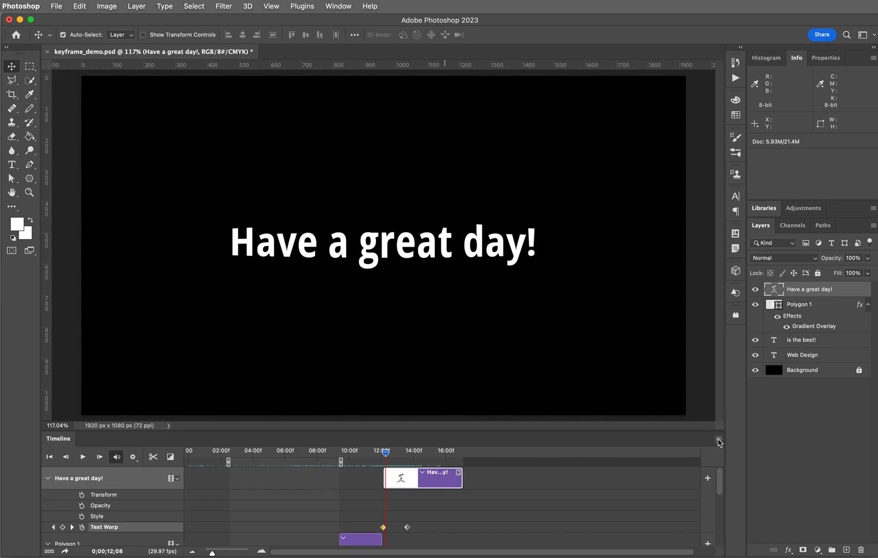
Step: Bring up the Render Video settings from the Timeline panel menu
{"action": "left_click", "coordinate": [719, 441]}
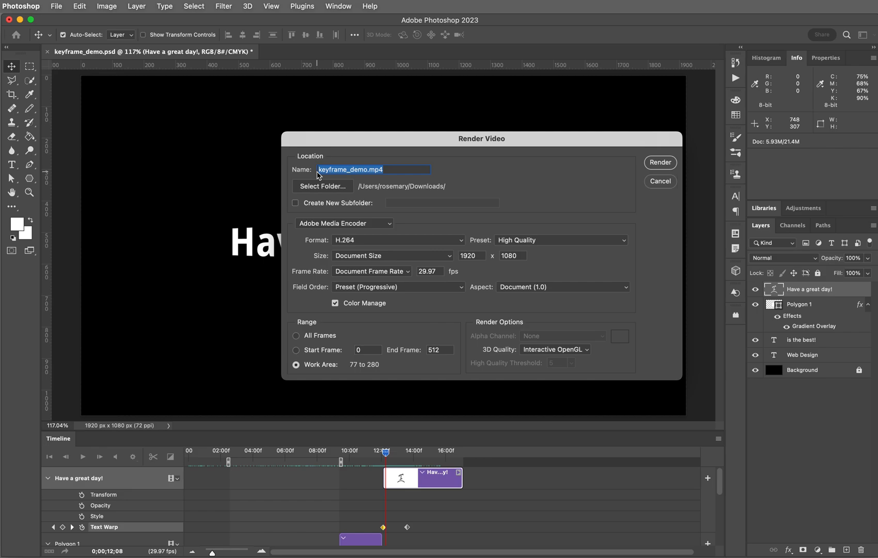
{"action": "mouse_move", "coordinate": [375, 154]}
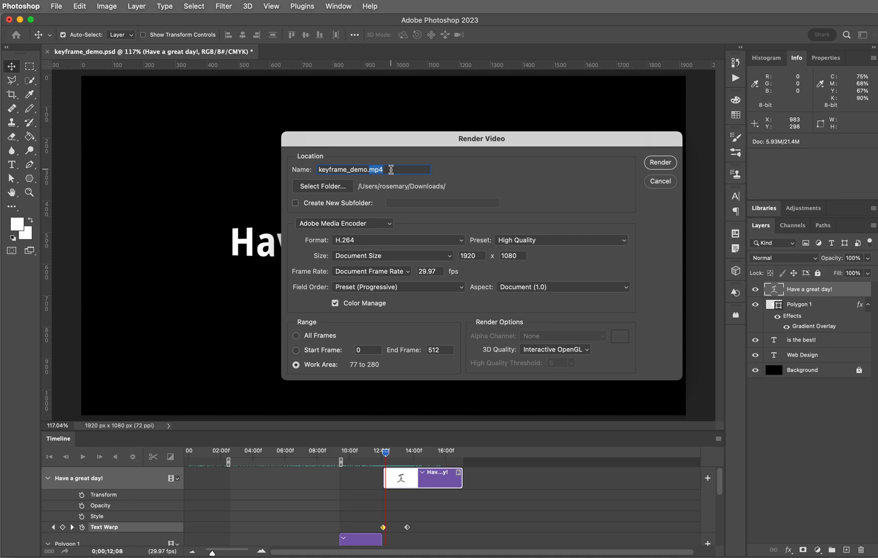
Step: Set the Desktop folder as the destination for keyframe_demo.mp4
{"action": "left_click", "coordinate": [322, 186]}
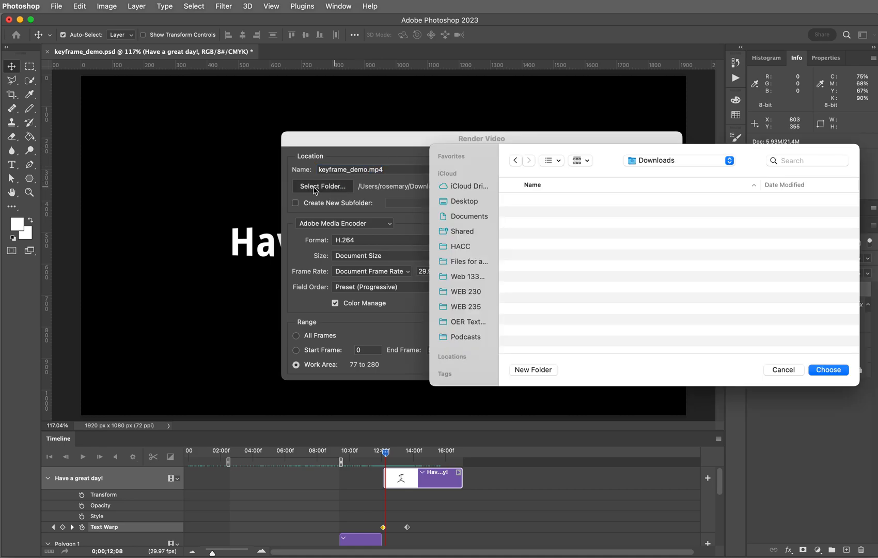
{"action": "mouse_move", "coordinate": [453, 204]}
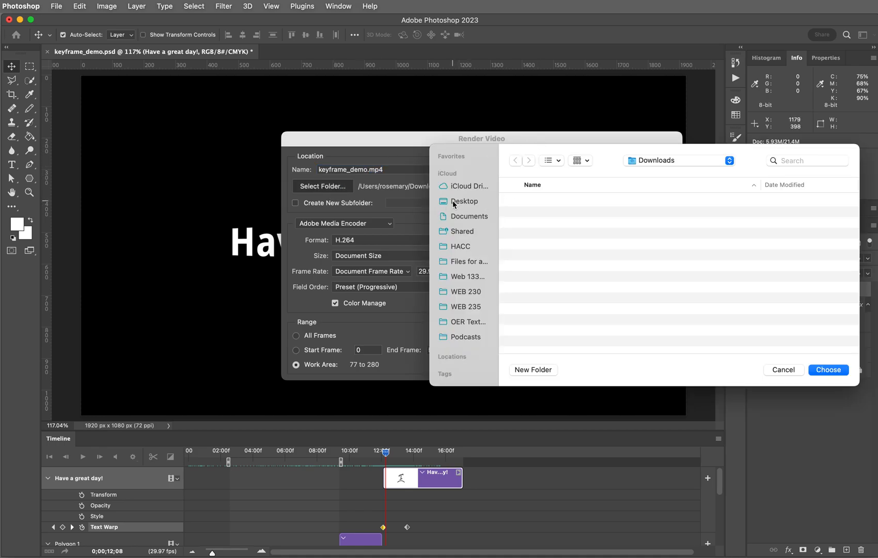
{"action": "left_click", "coordinate": [828, 370]}
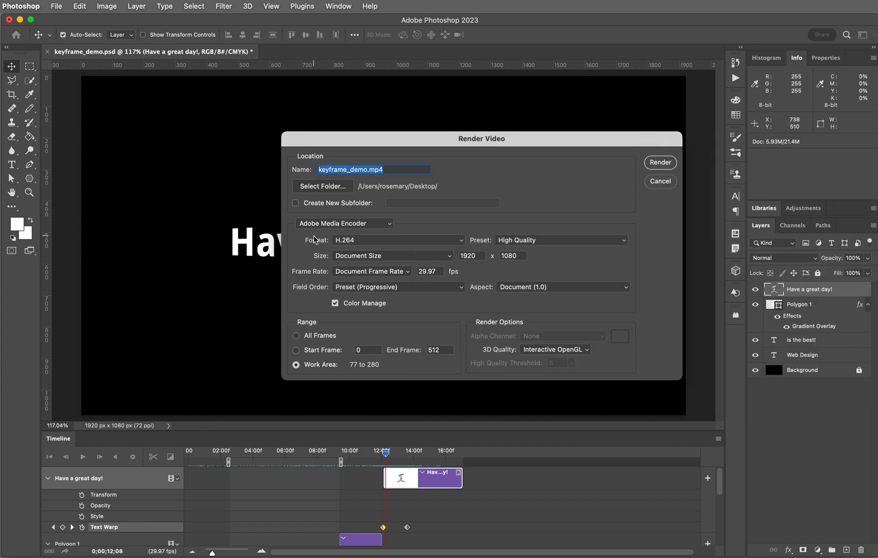
{"action": "left_click", "coordinate": [343, 223]}
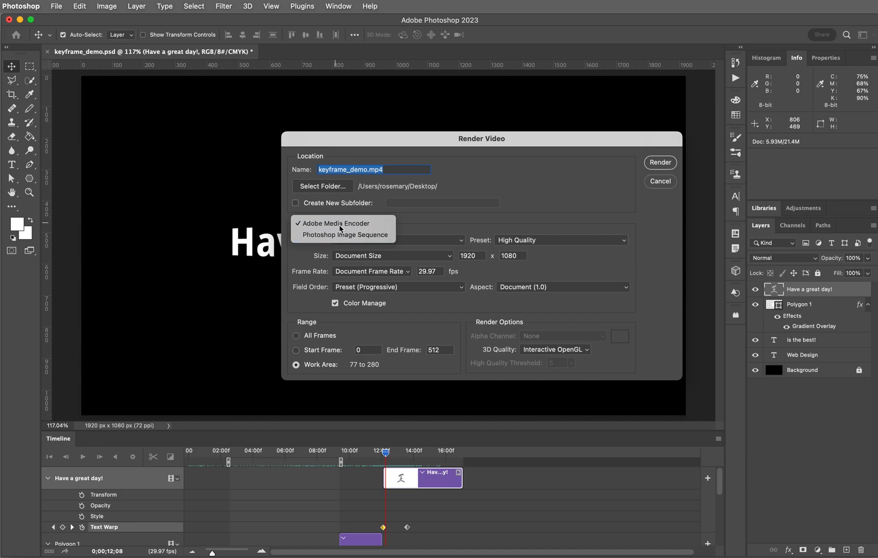
{"action": "left_click", "coordinate": [336, 224]}
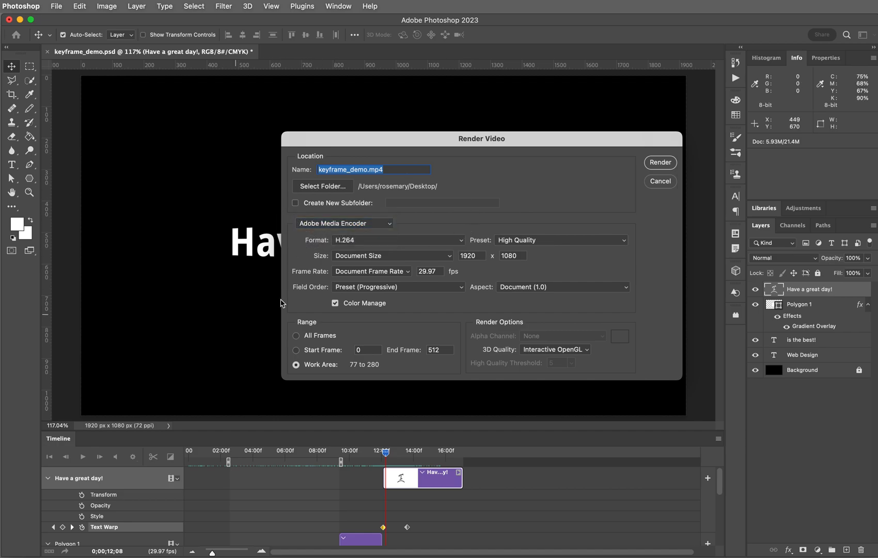
{"action": "mouse_move", "coordinate": [374, 250]}
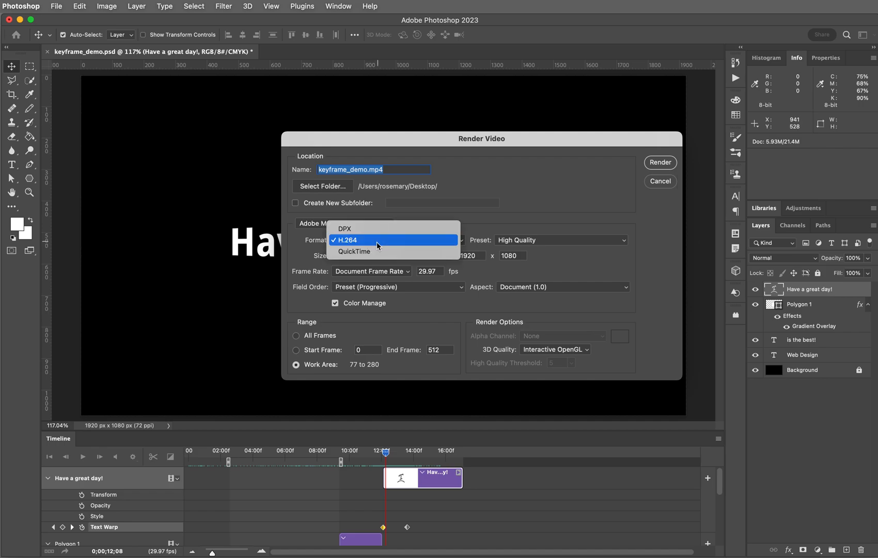
{"action": "mouse_move", "coordinate": [353, 251]}
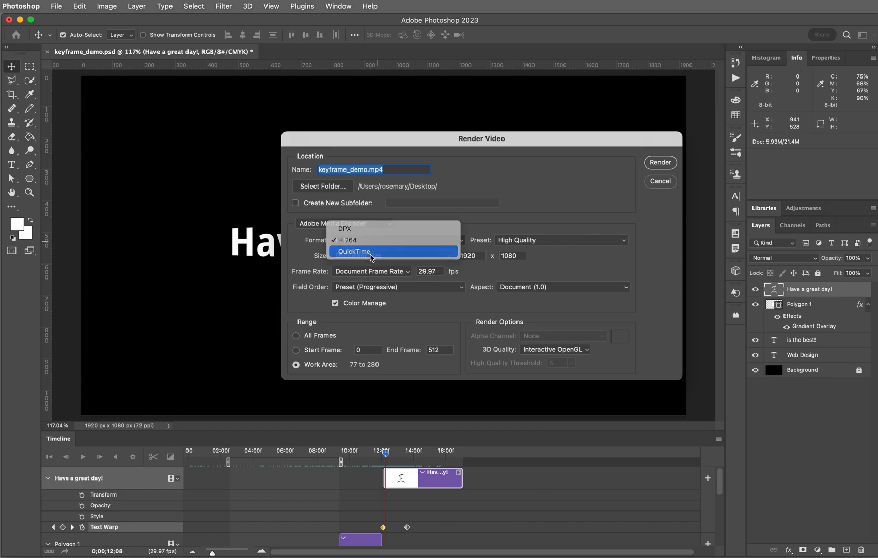
Step: Cycle the format through QuickTime and DPX, then settle on H.264 for keyframe_demo.mp4
{"action": "left_click", "coordinate": [354, 251]}
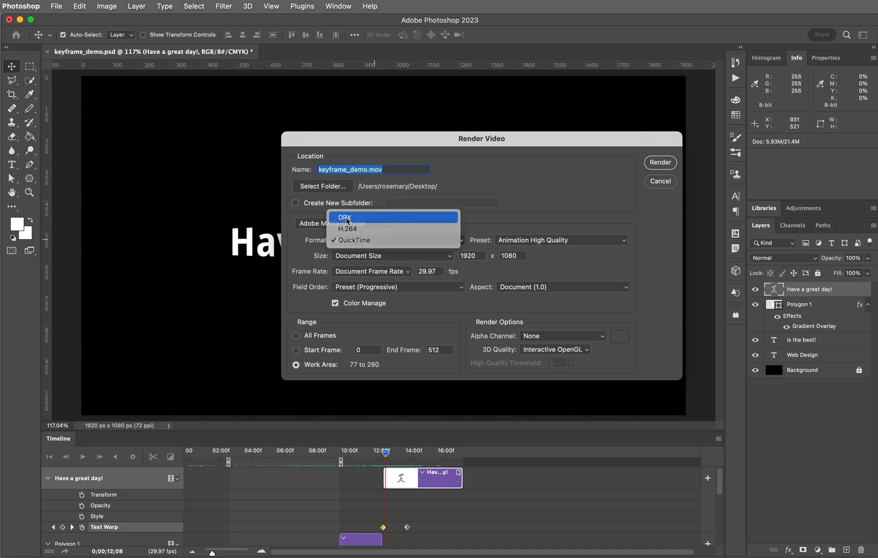
{"action": "left_click", "coordinate": [344, 217]}
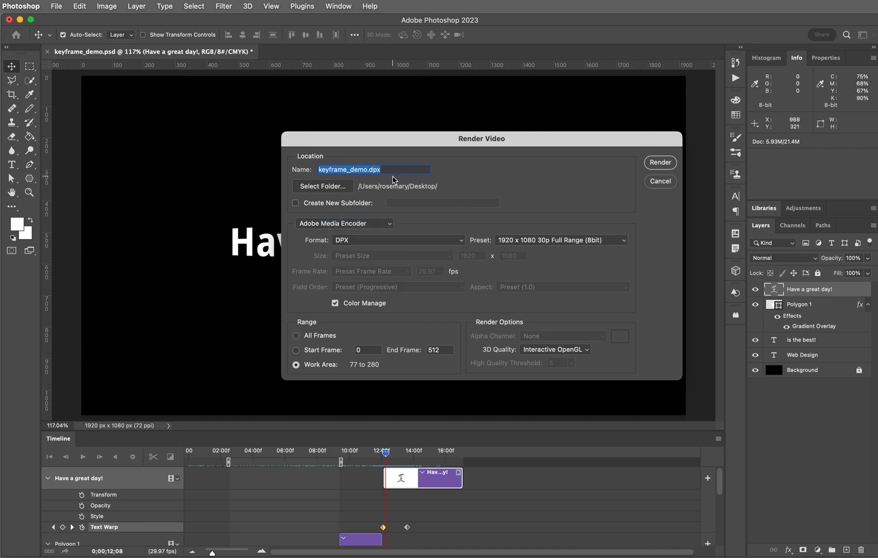
{"action": "left_click", "coordinate": [398, 240]}
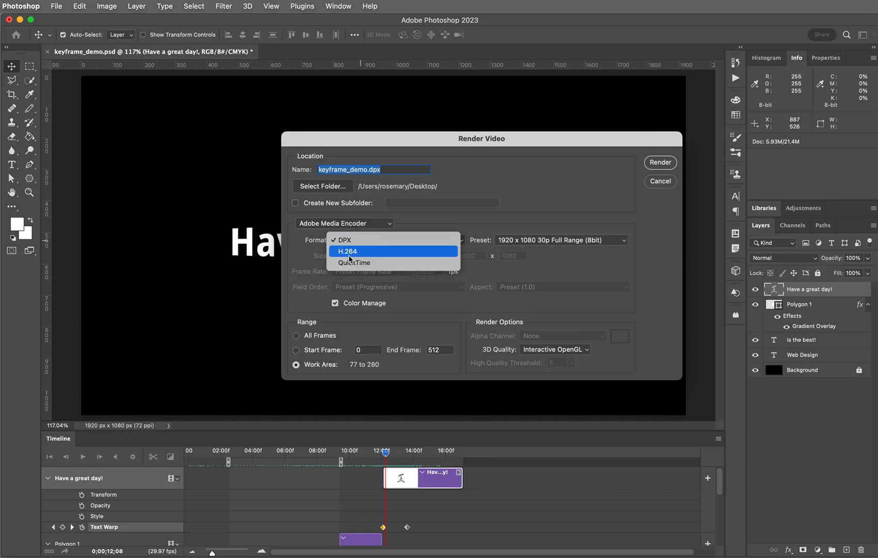
{"action": "left_click", "coordinate": [348, 251]}
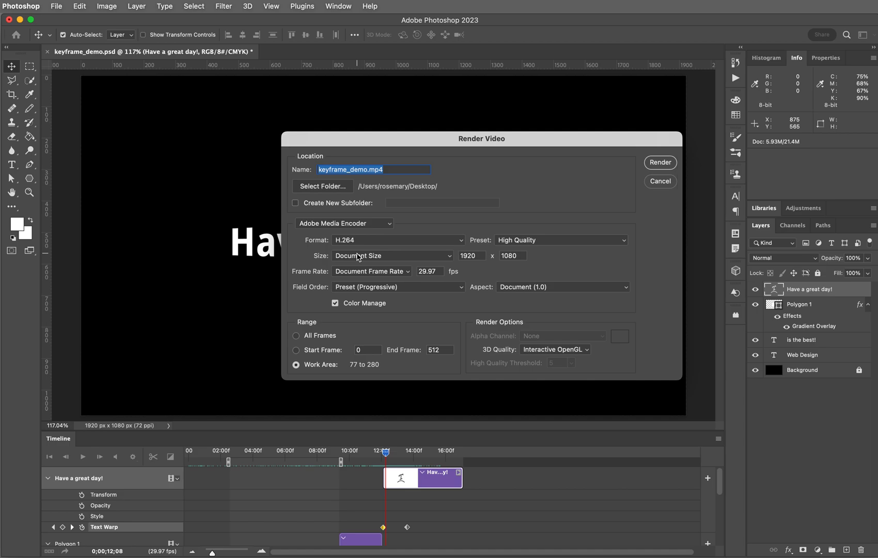
{"action": "mouse_move", "coordinate": [569, 210]}
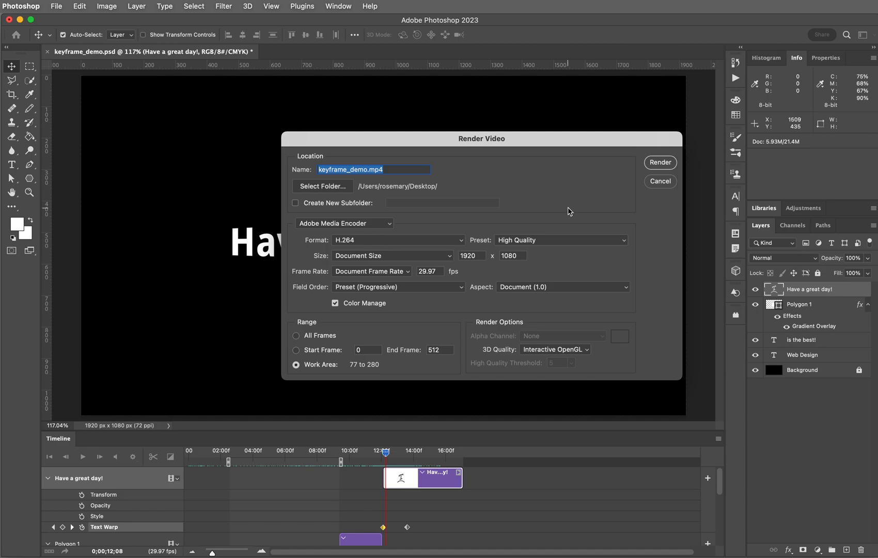
{"action": "mouse_move", "coordinate": [562, 244]}
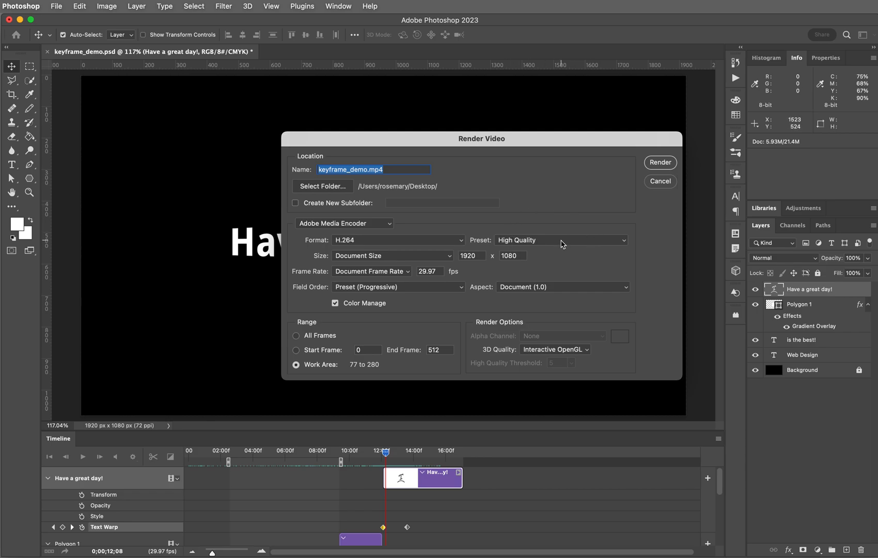
{"action": "left_click", "coordinate": [560, 239]}
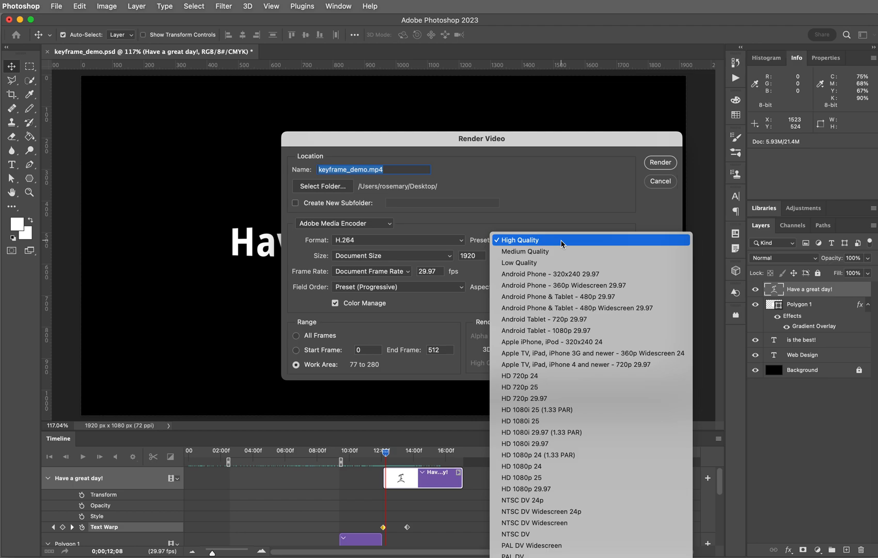
{"action": "mouse_move", "coordinate": [523, 251]}
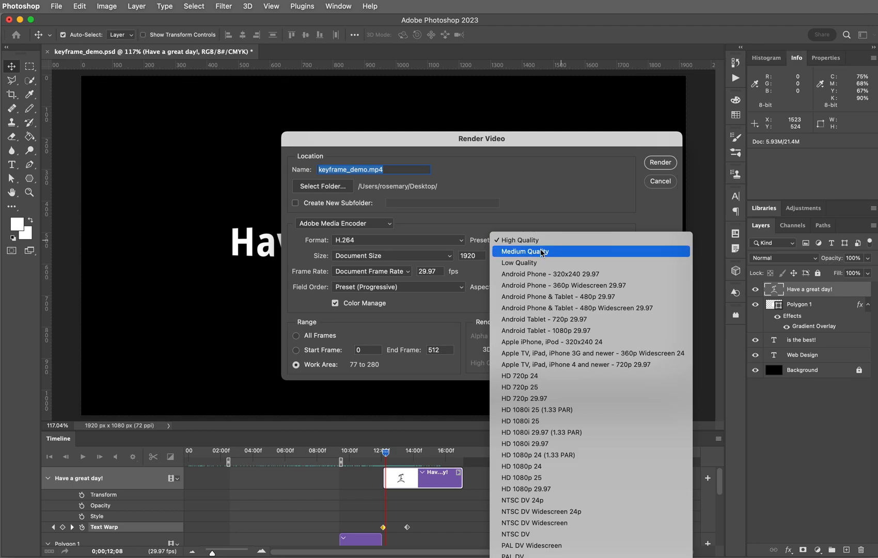
{"action": "mouse_move", "coordinate": [538, 262]}
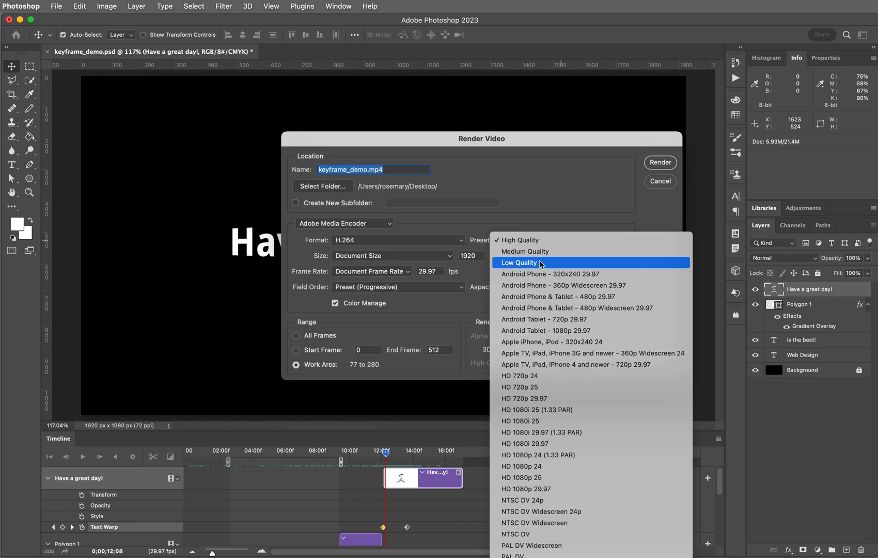
{"action": "mouse_move", "coordinate": [541, 387]}
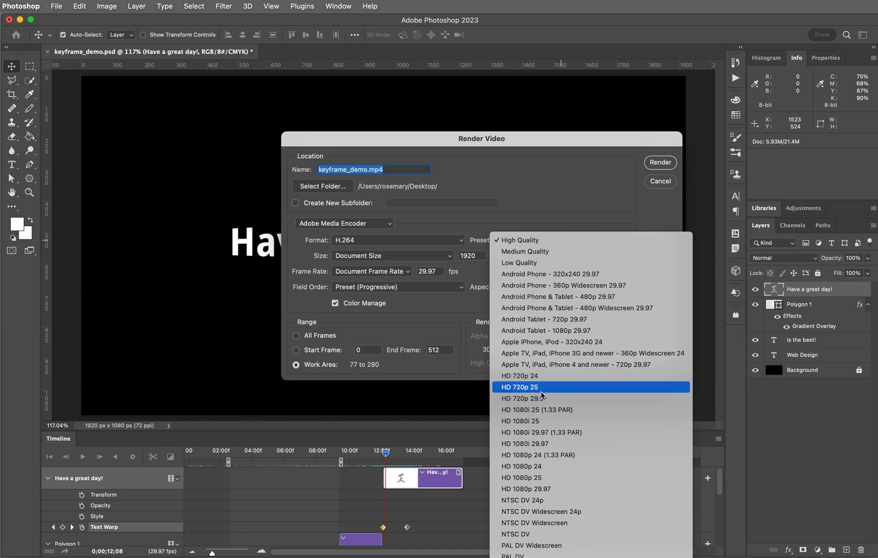
{"action": "mouse_move", "coordinate": [554, 466]}
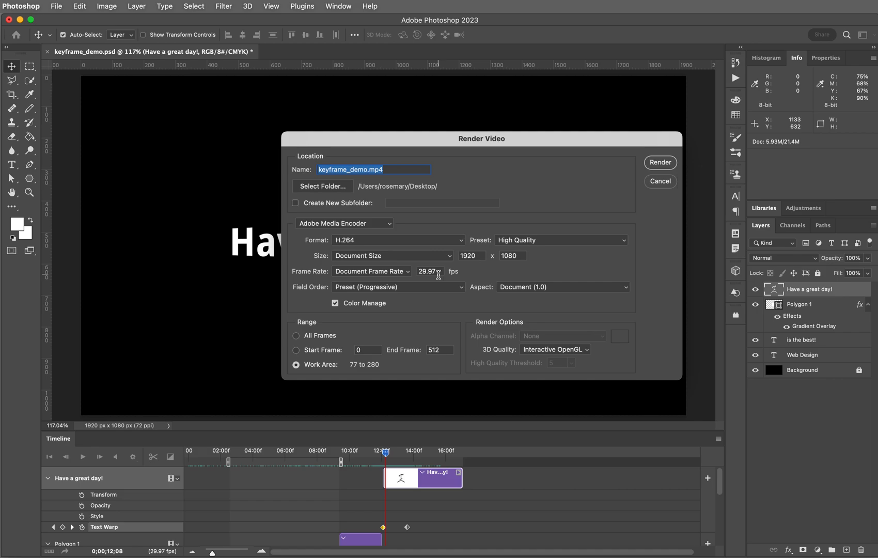
{"action": "mouse_move", "coordinate": [424, 283]}
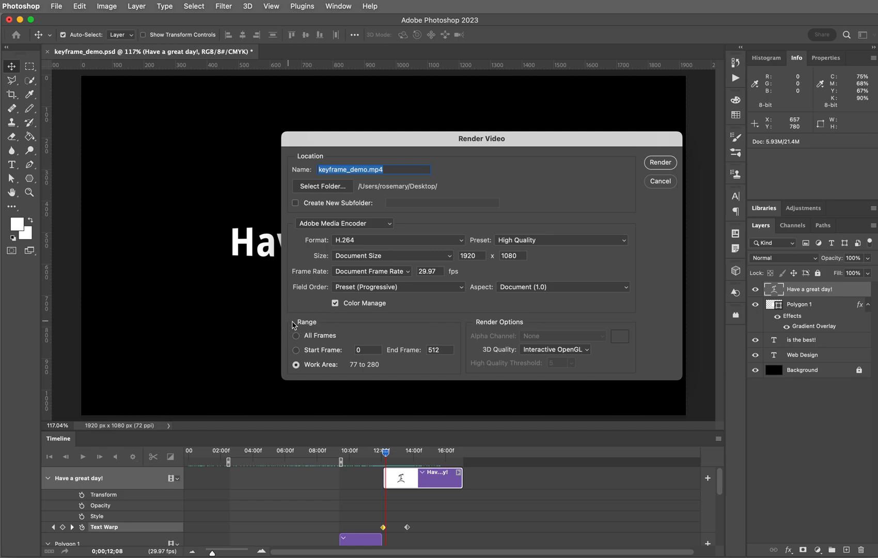
{"action": "mouse_move", "coordinate": [297, 328]}
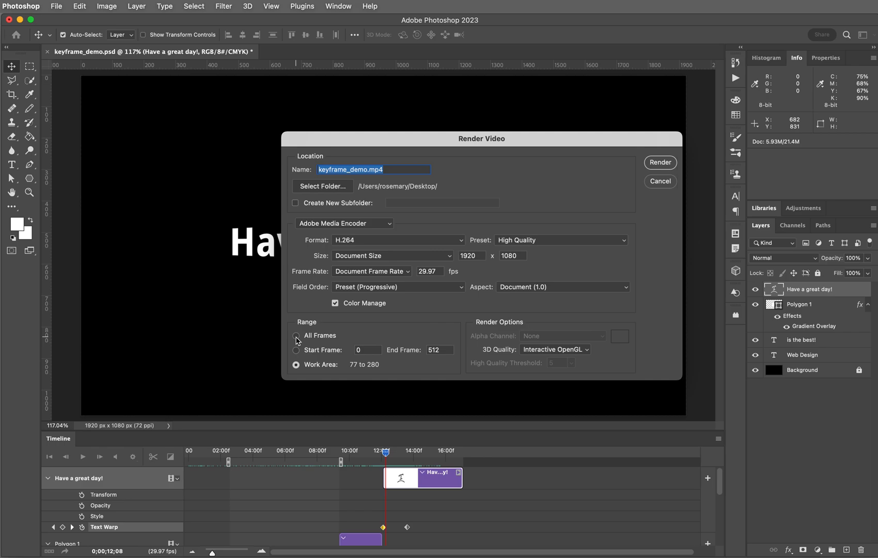
{"action": "left_click", "coordinate": [297, 335]}
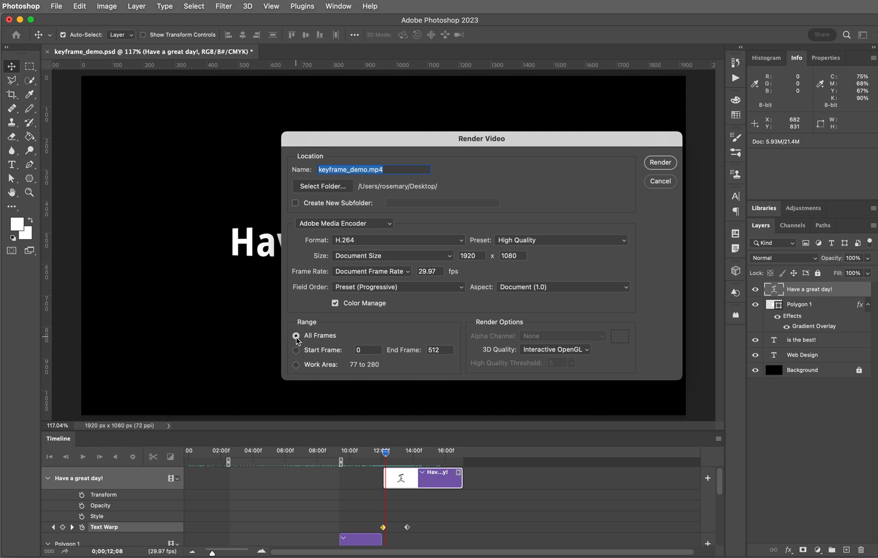
{"action": "left_click", "coordinate": [296, 349]}
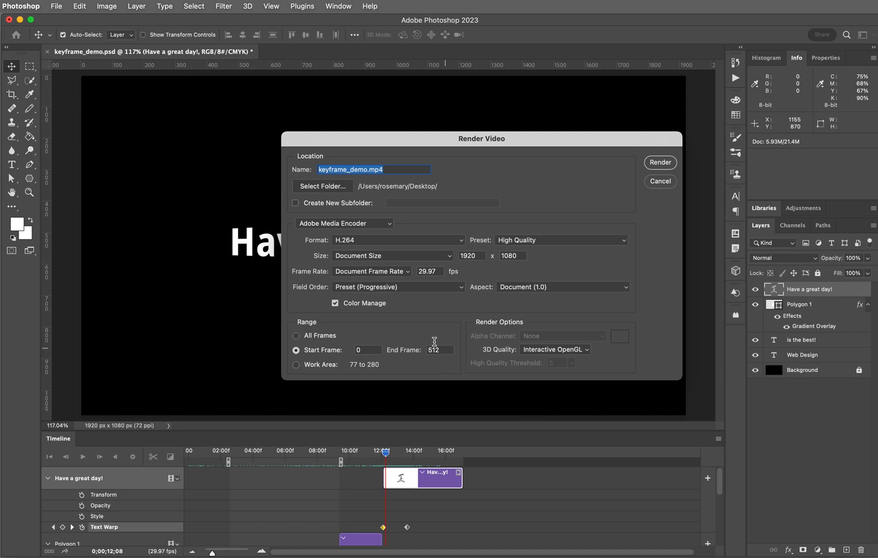
{"action": "left_click", "coordinate": [297, 364]}
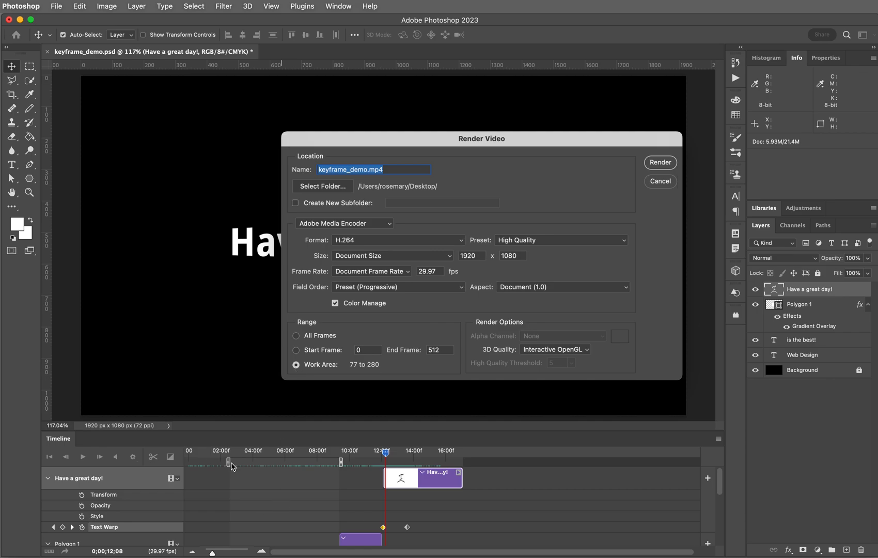
{"action": "mouse_move", "coordinate": [295, 465]}
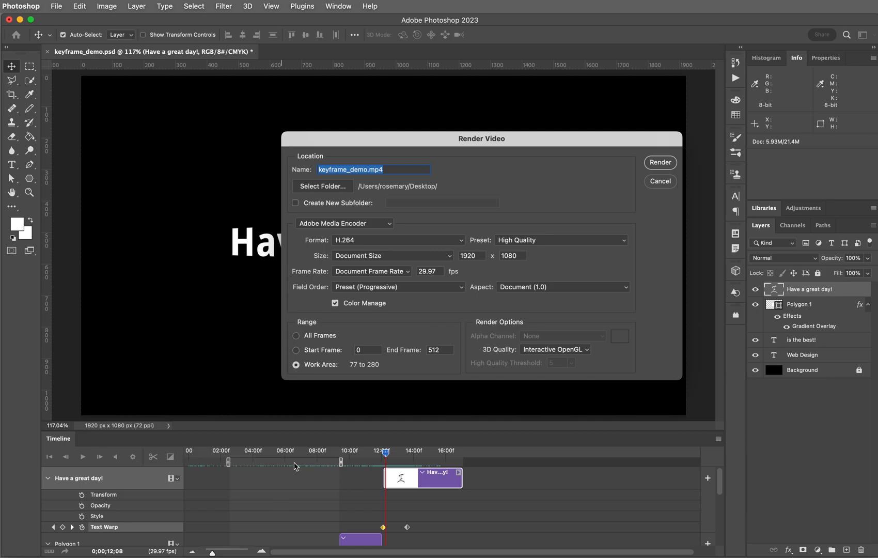
{"action": "mouse_move", "coordinate": [290, 475]}
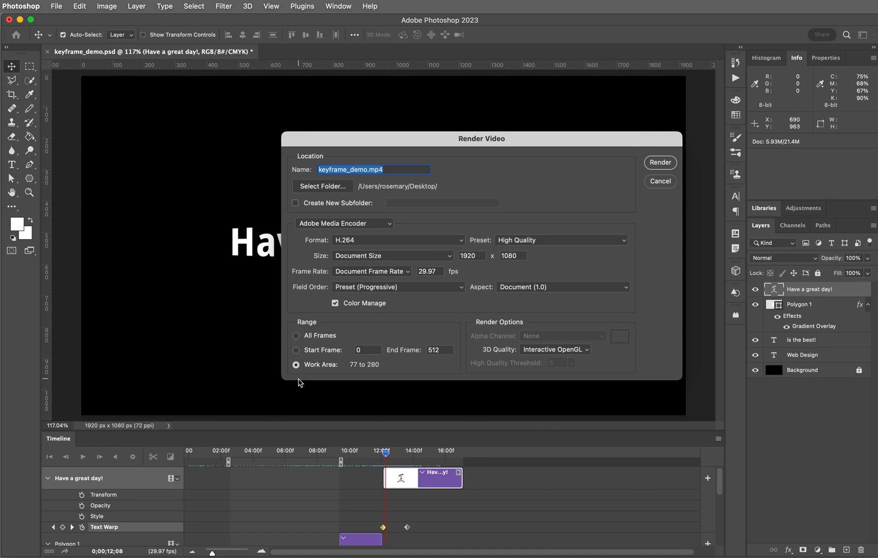
{"action": "mouse_move", "coordinate": [300, 383]}
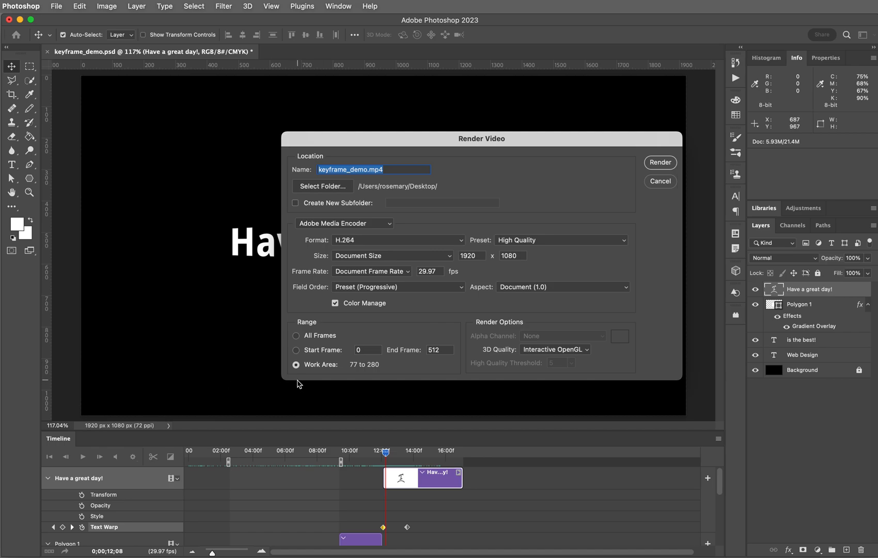
Step: Reposition the Render Video window up and to the left
{"action": "left_click_drag", "start_coordinate": [480, 138], "coordinate": [423, 135]}
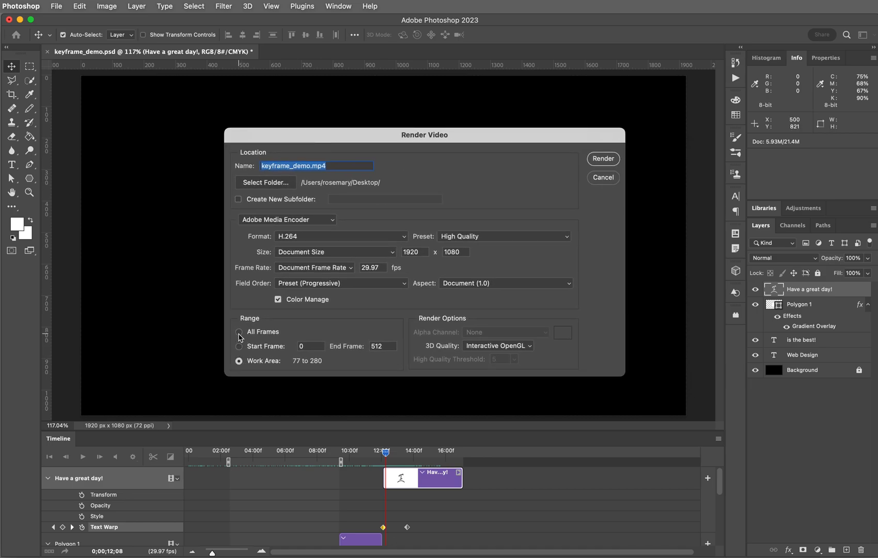
Step: Set the render range to All Frames (0–512) instead of the work area
{"action": "left_click", "coordinate": [238, 331]}
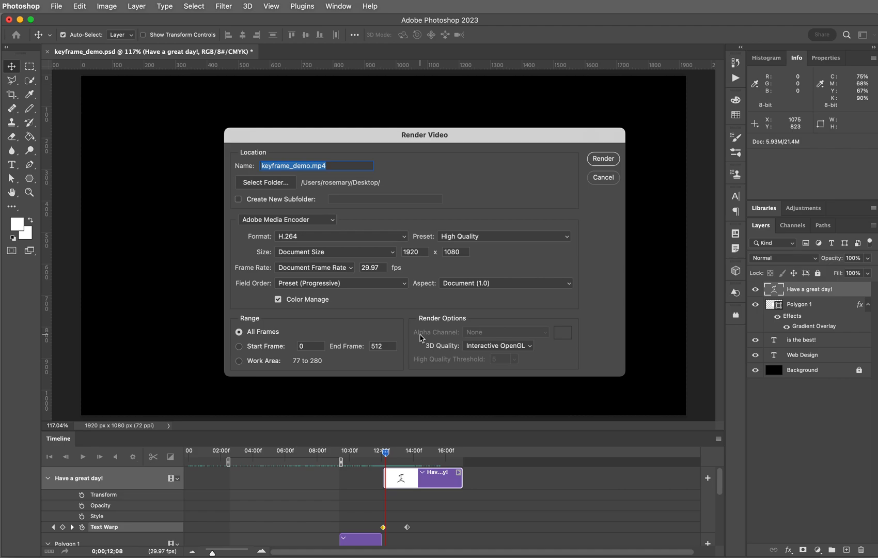
{"action": "mouse_move", "coordinate": [603, 169]}
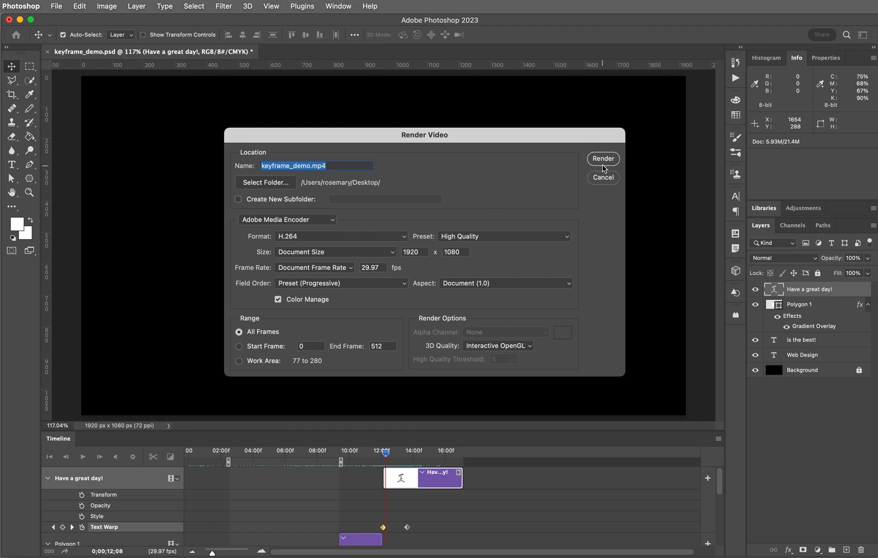